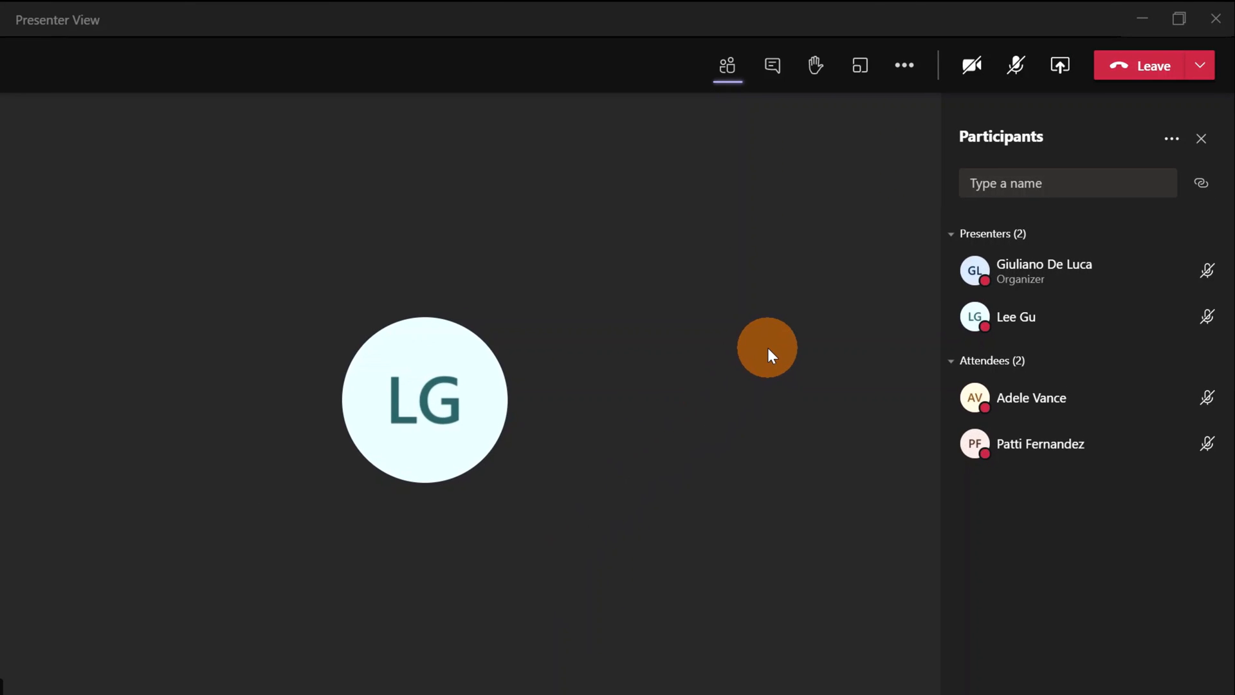
mouse_move(939, 264)
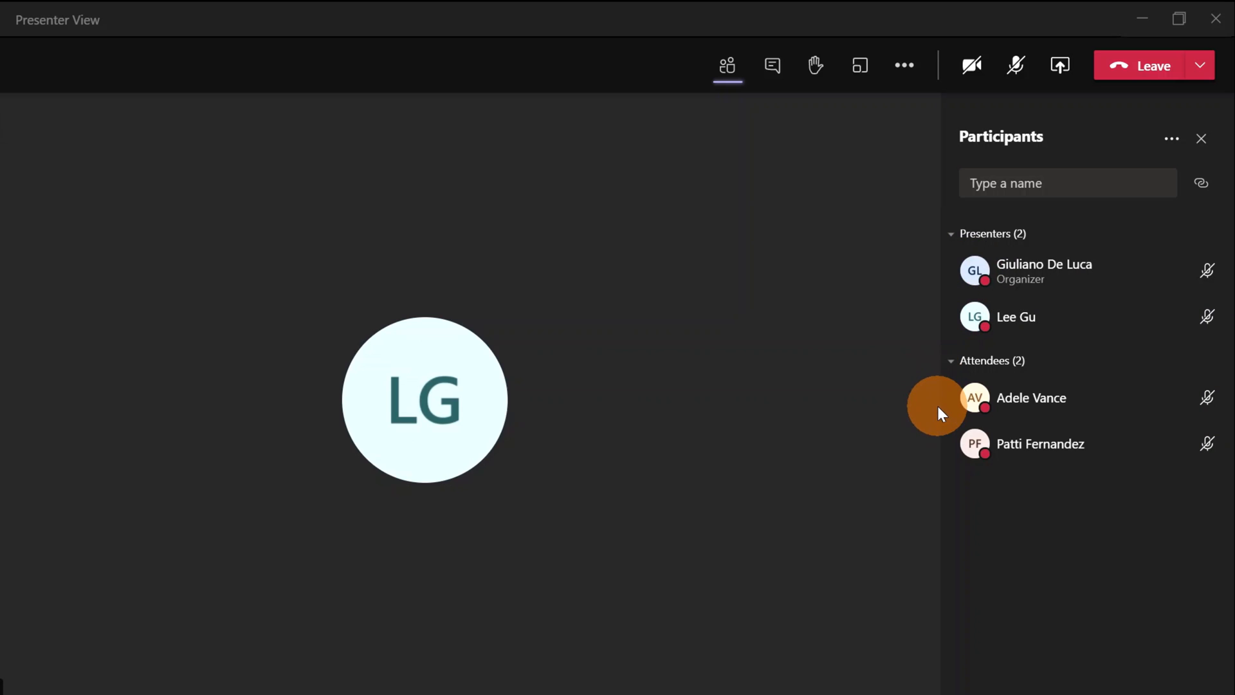
mouse_move(892, 430)
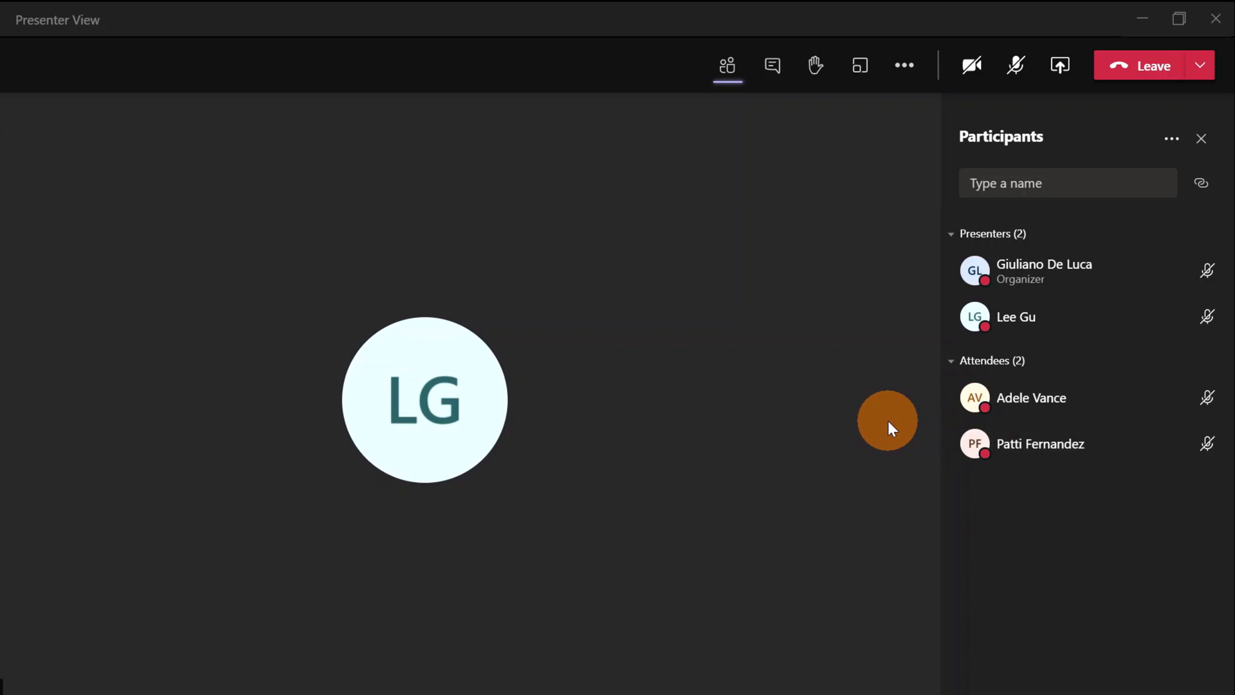
mouse_move(885, 371)
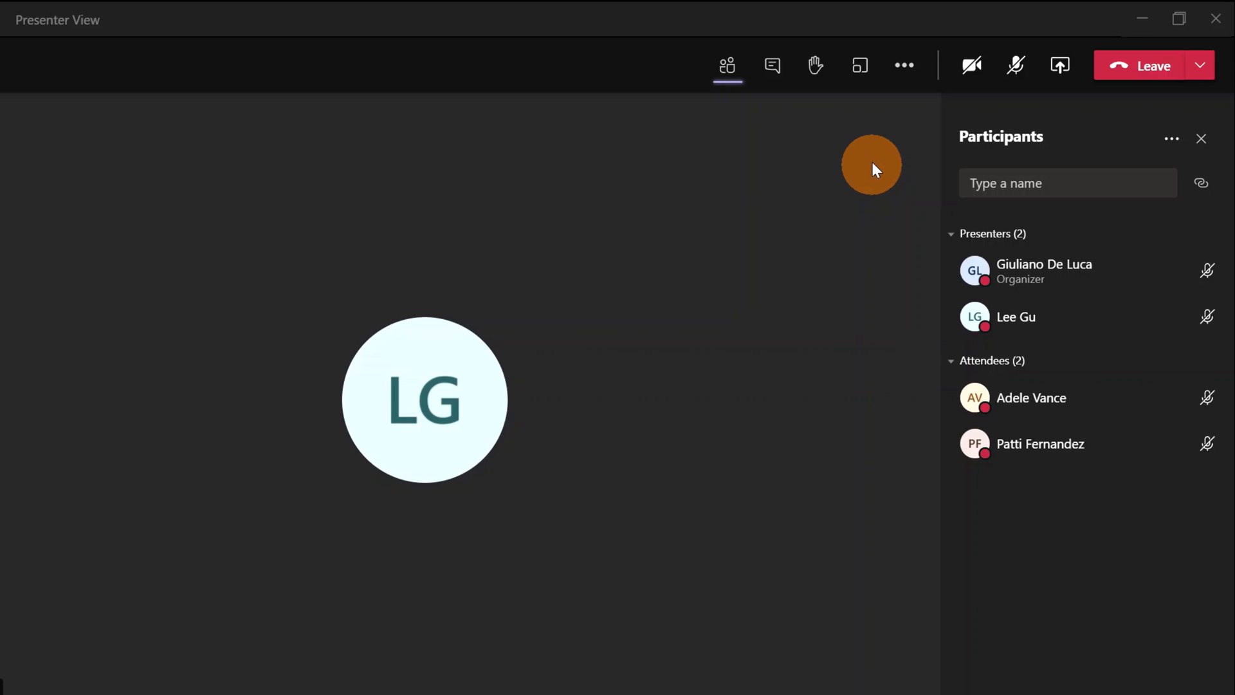
mouse_move(1058, 67)
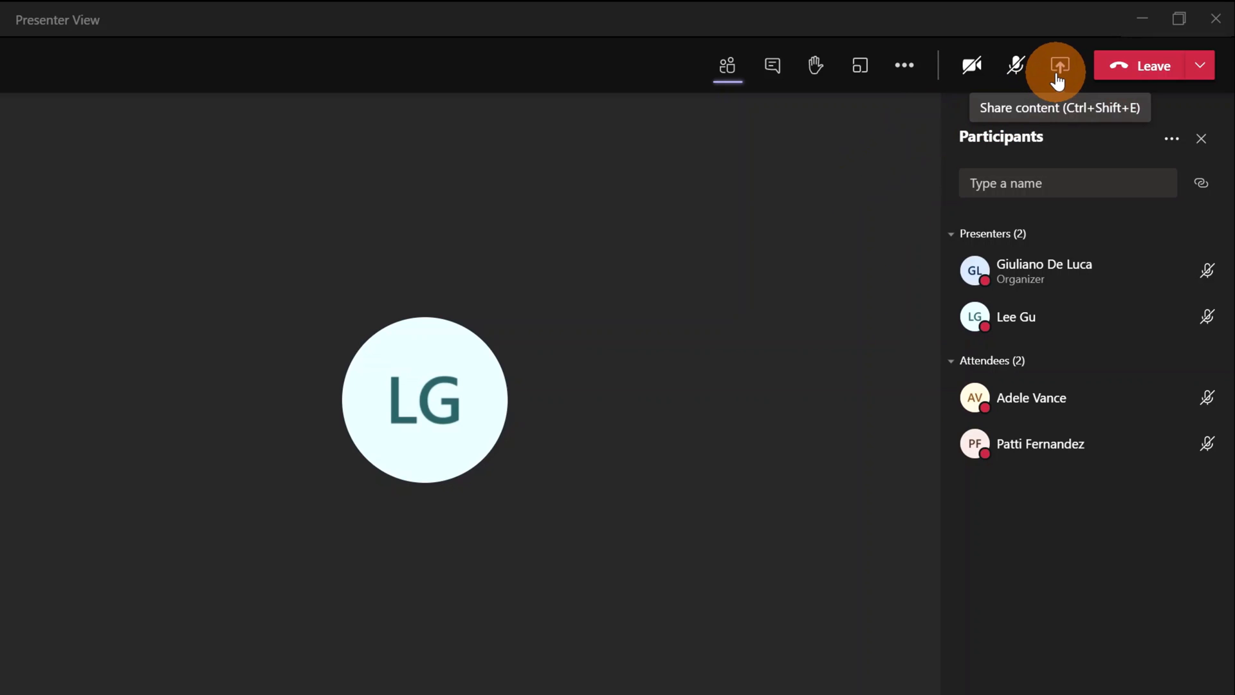
Upload and share the Title Lorem Ipsum.pptx deck from this computer.
left_click(1060, 66)
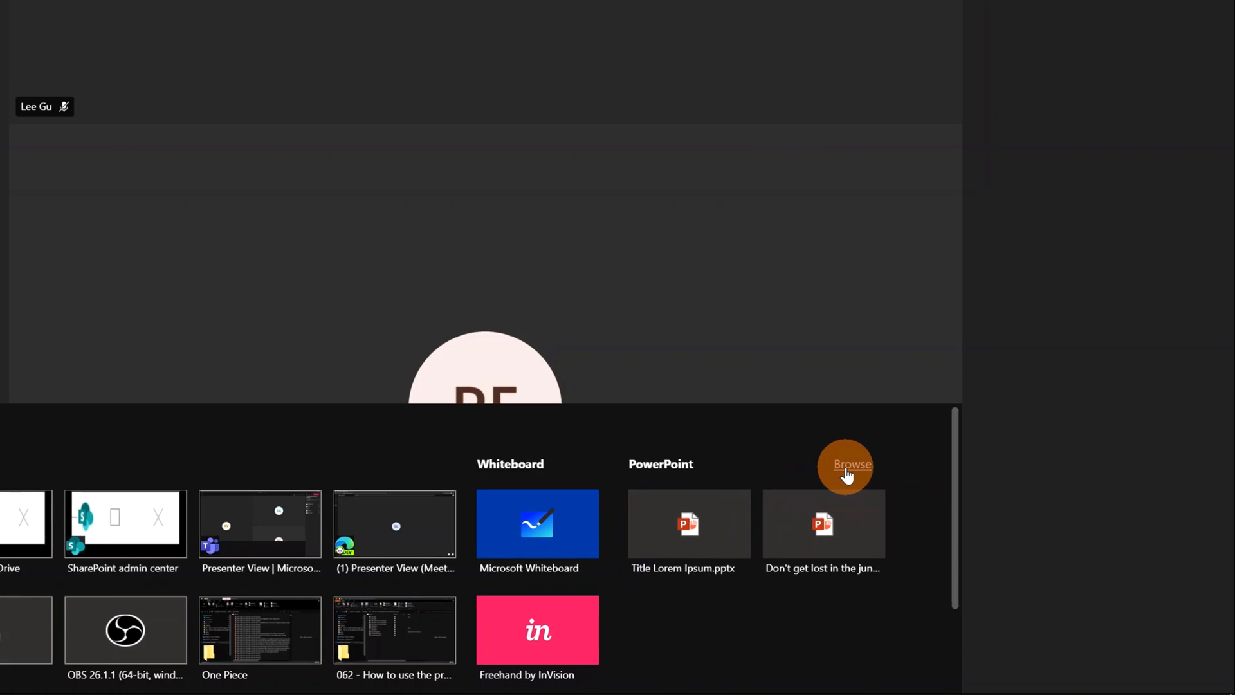
left_click(852, 464)
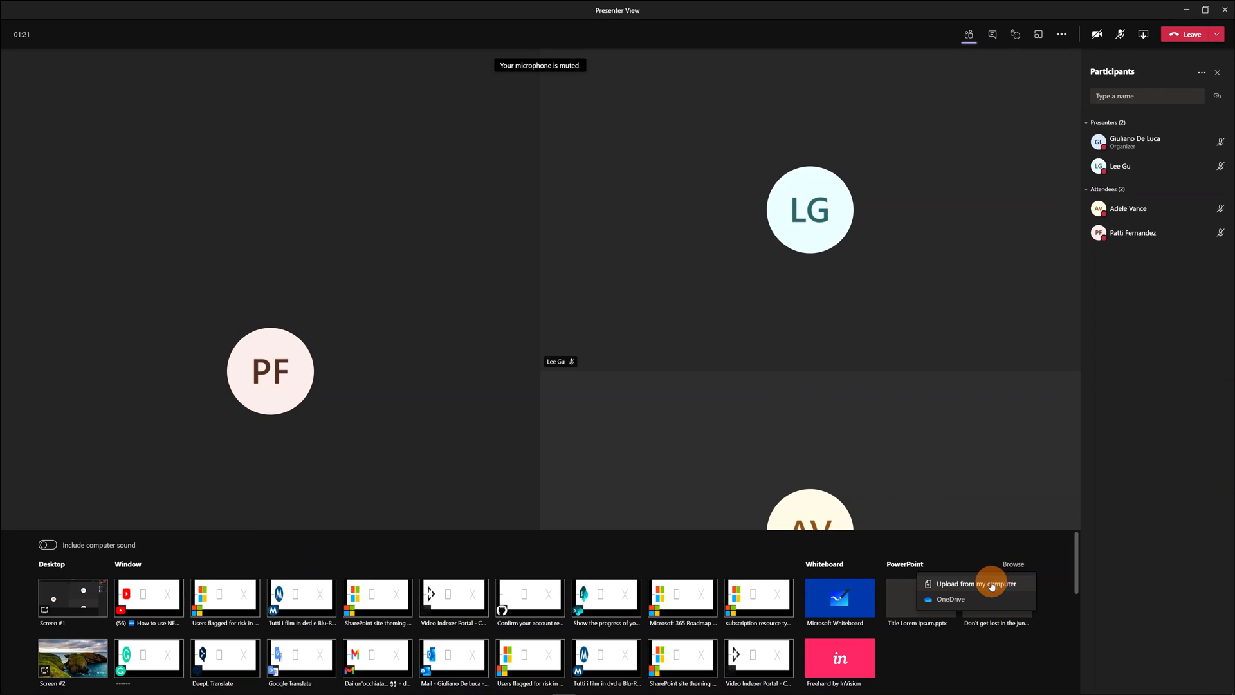
left_click(975, 584)
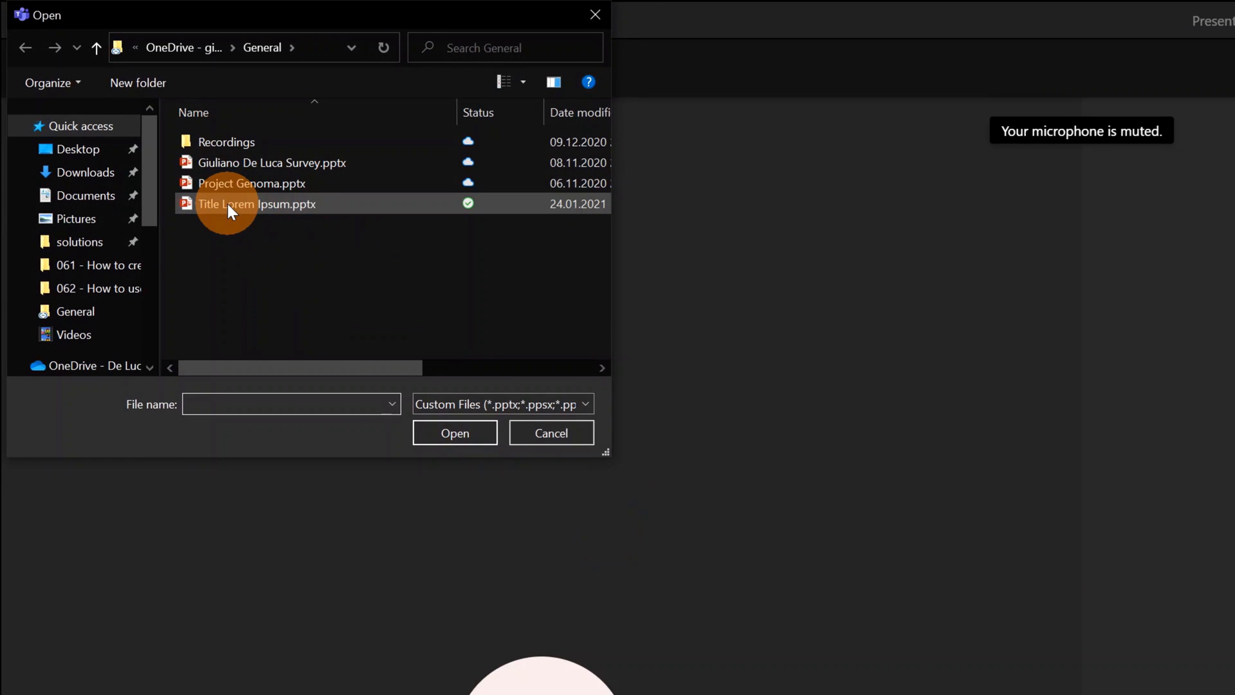
left_click(254, 204)
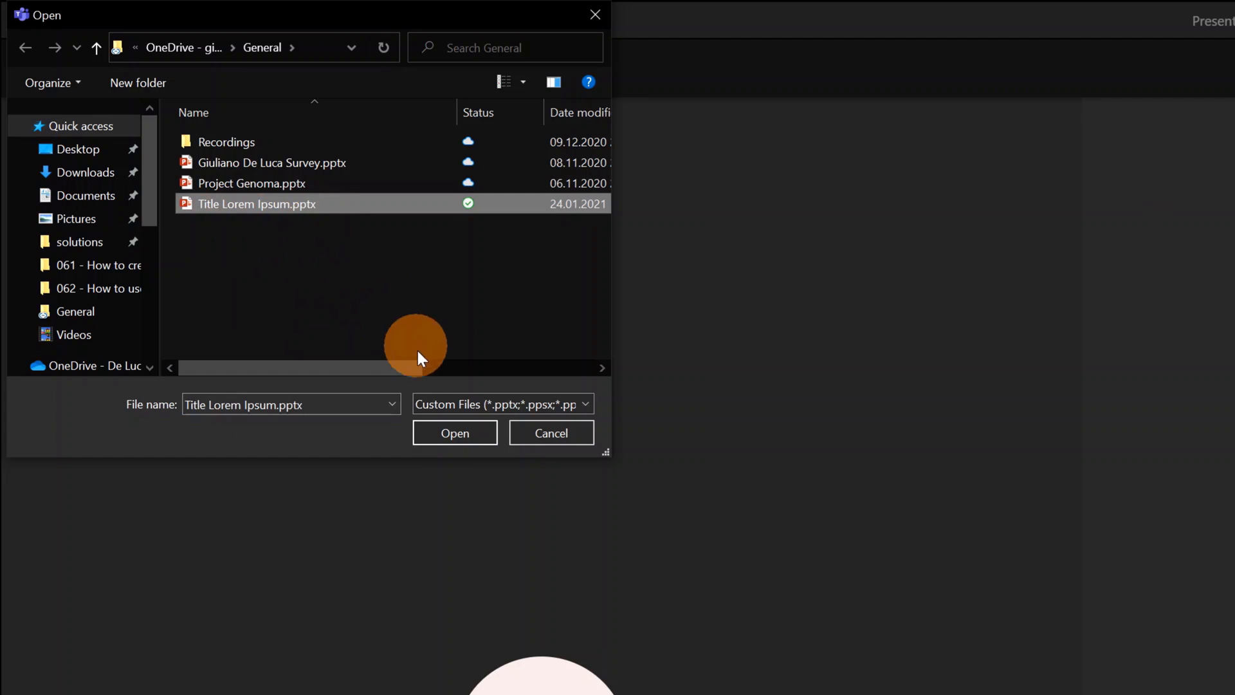
left_click(455, 433)
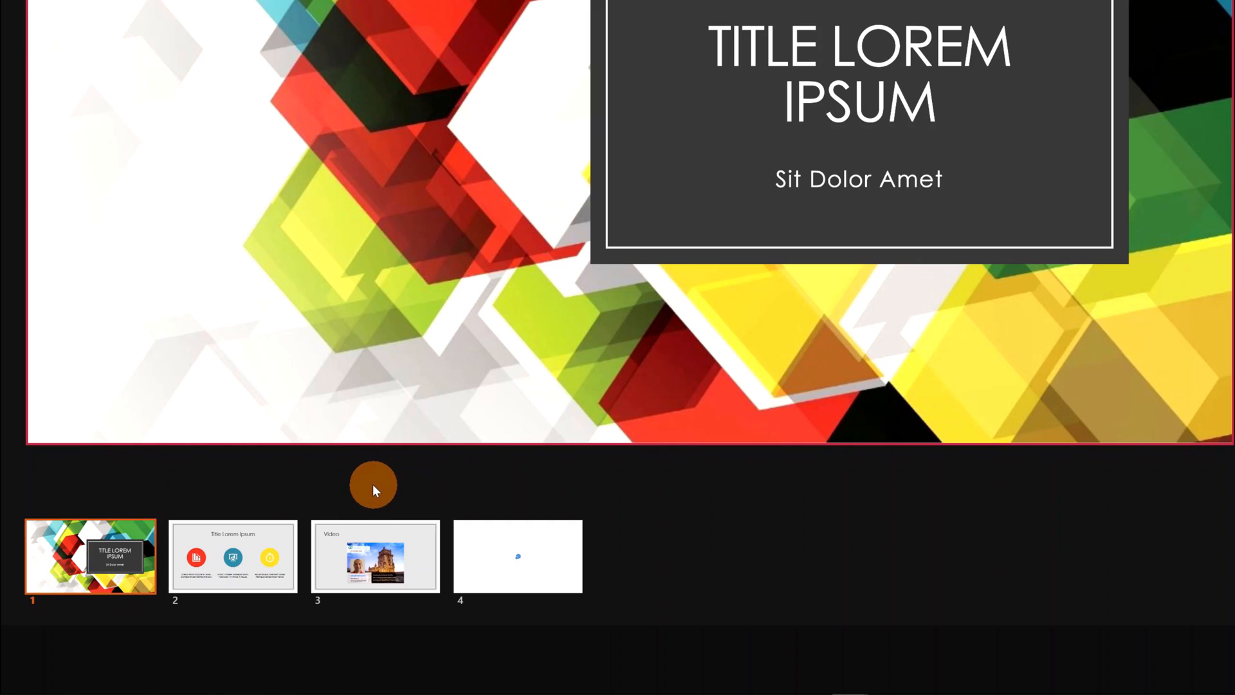
mouse_move(319, 494)
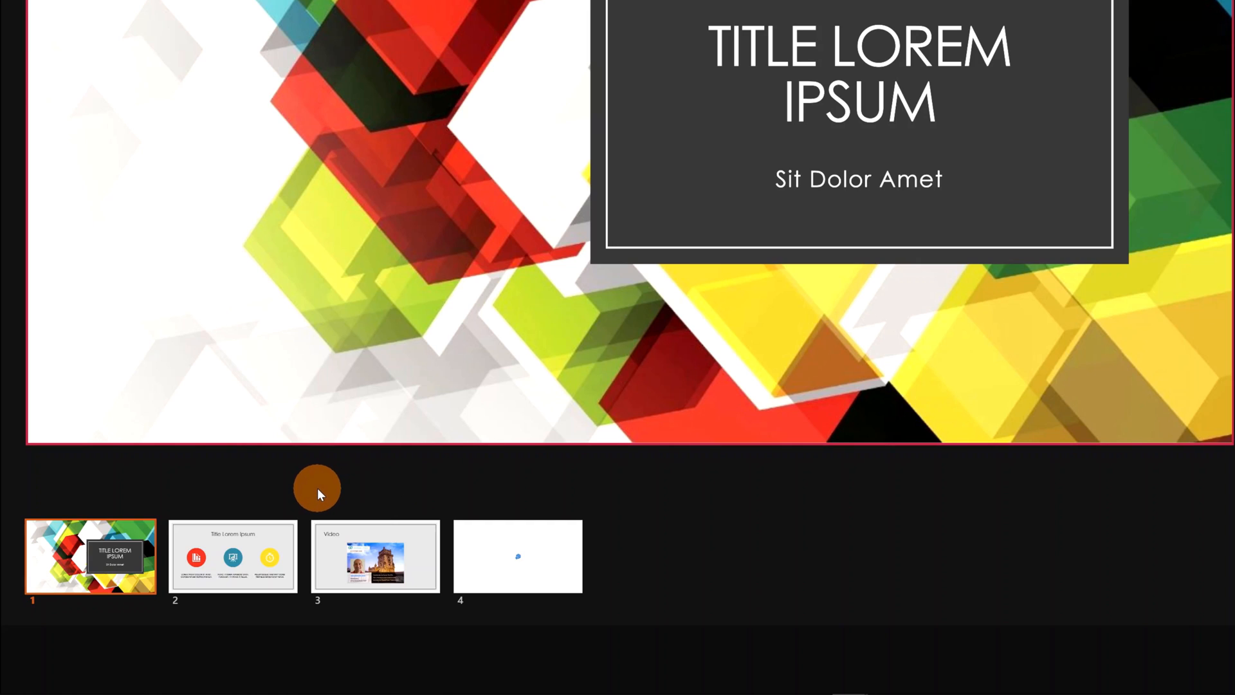
mouse_move(330, 490)
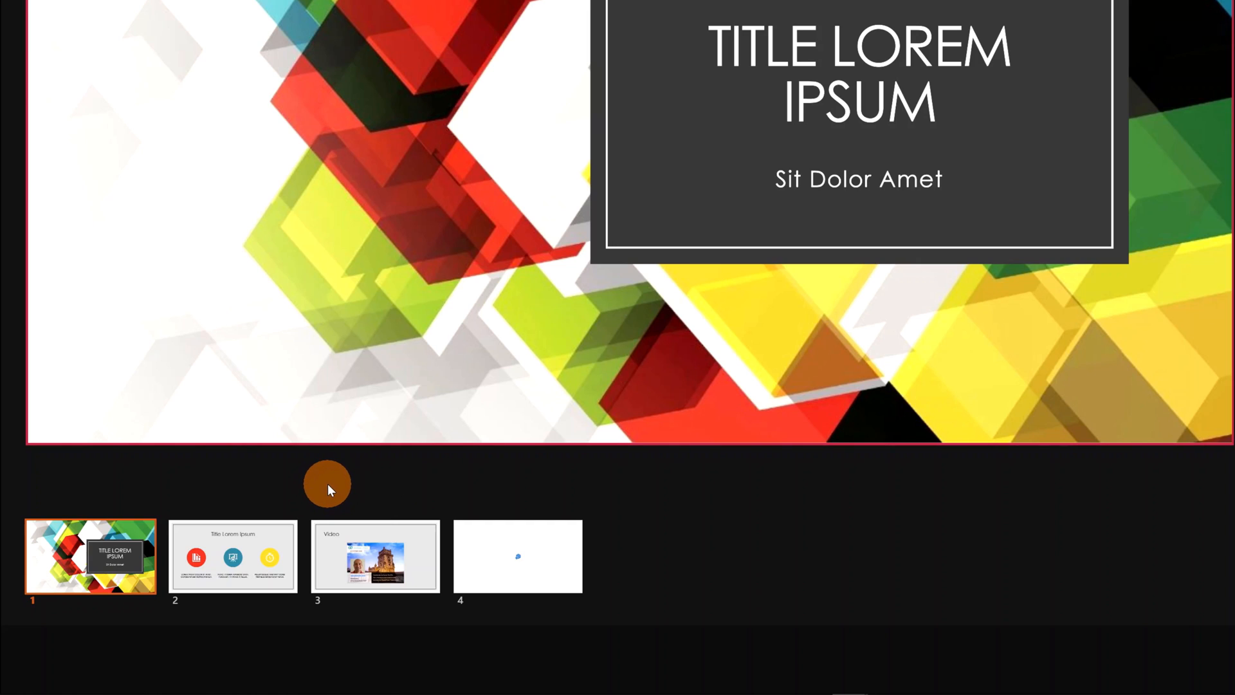
mouse_move(359, 556)
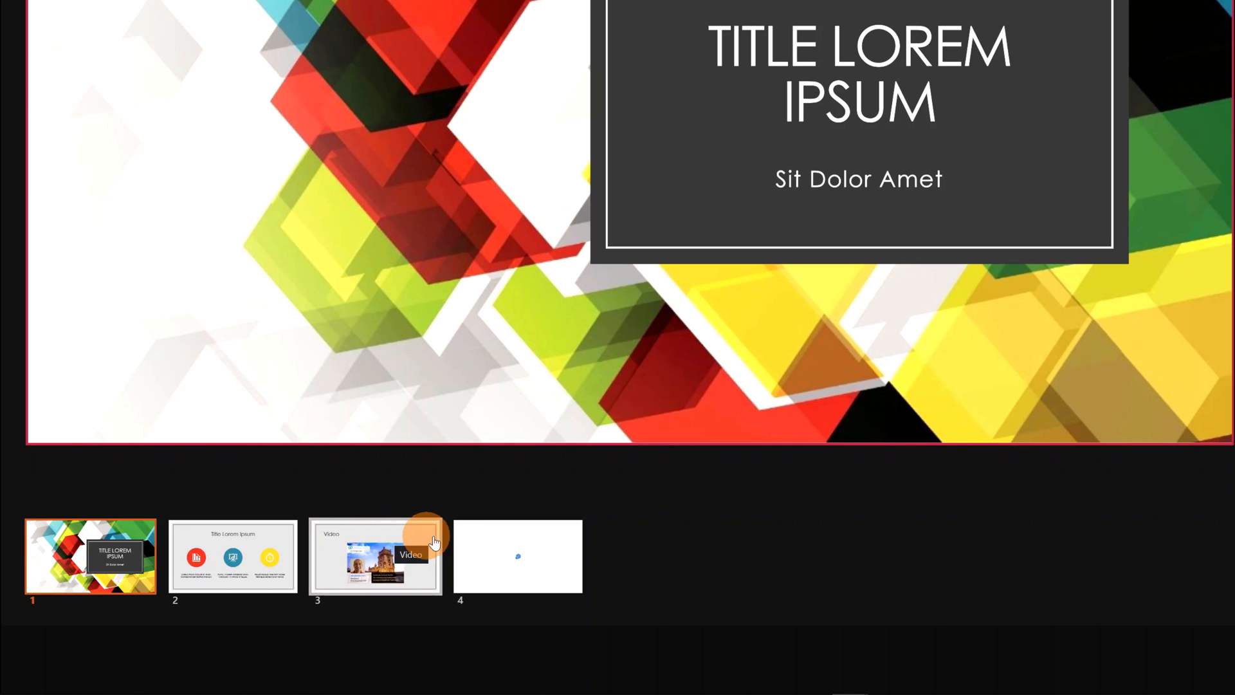
mouse_move(708, 541)
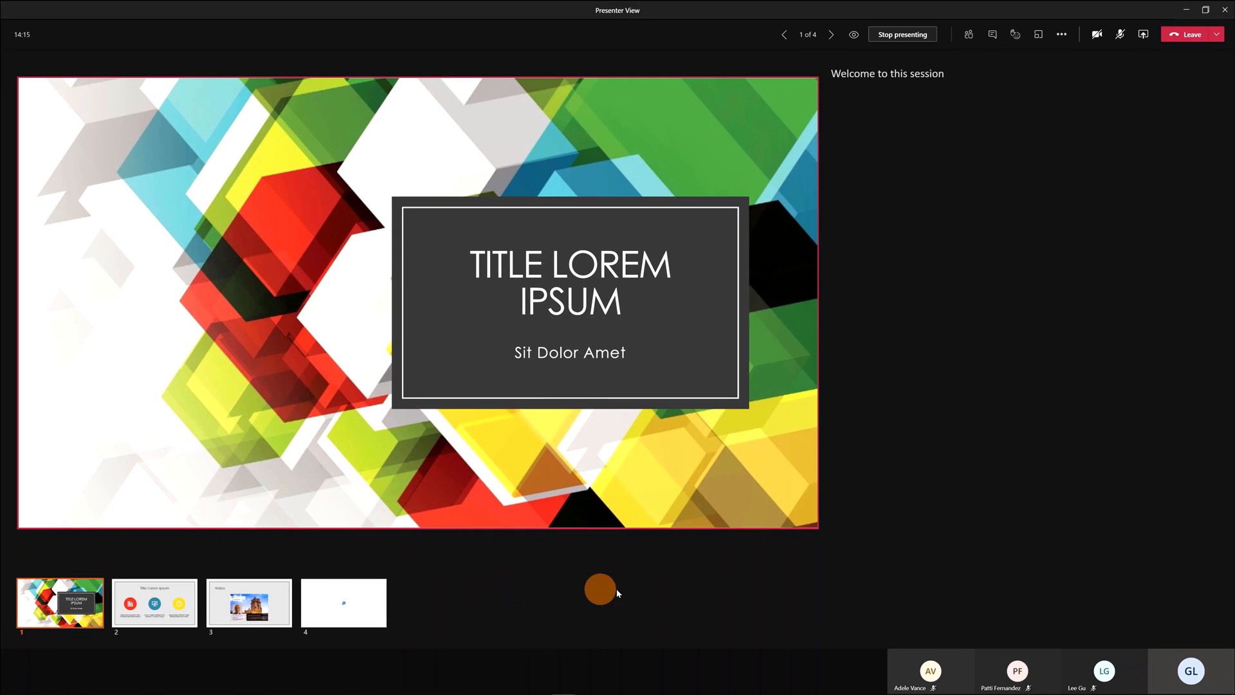
mouse_move(314, 101)
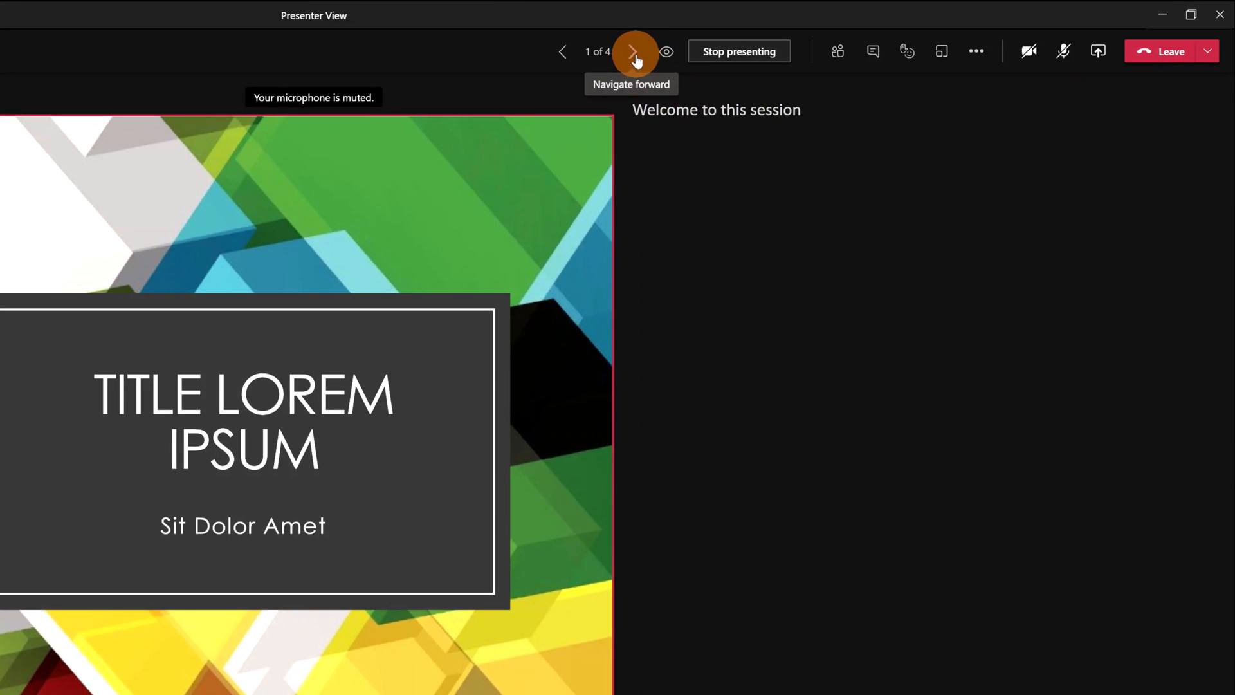
mouse_move(562, 51)
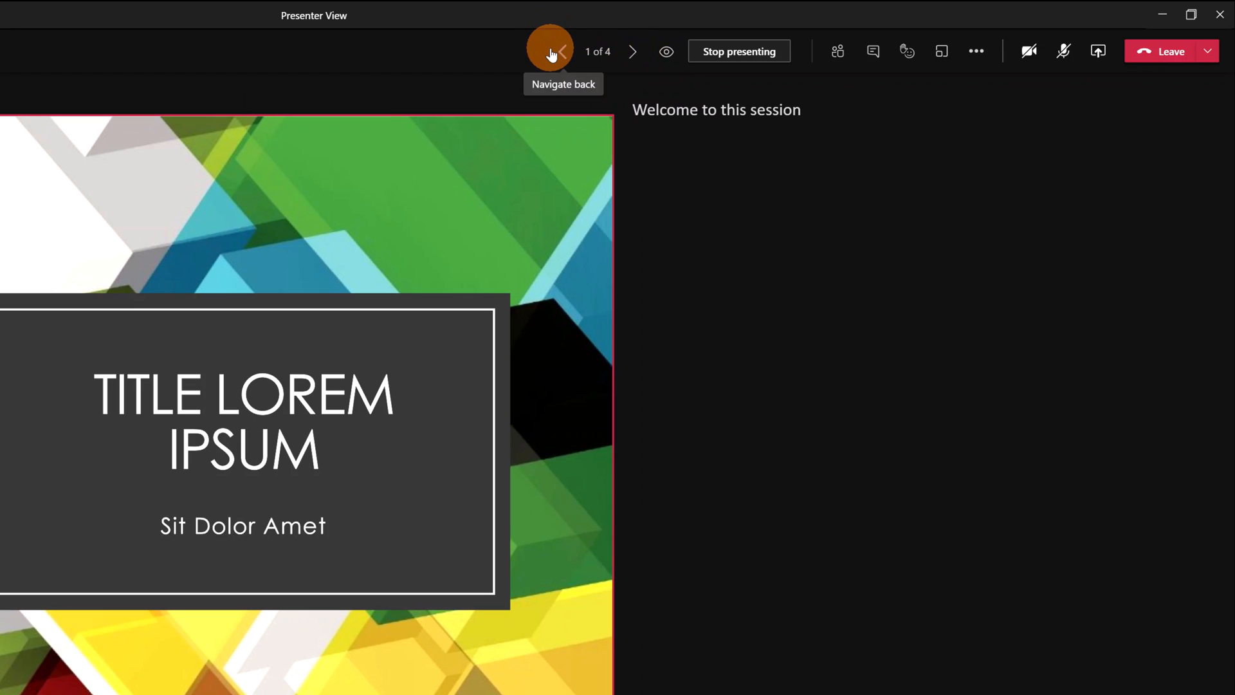
mouse_move(633, 53)
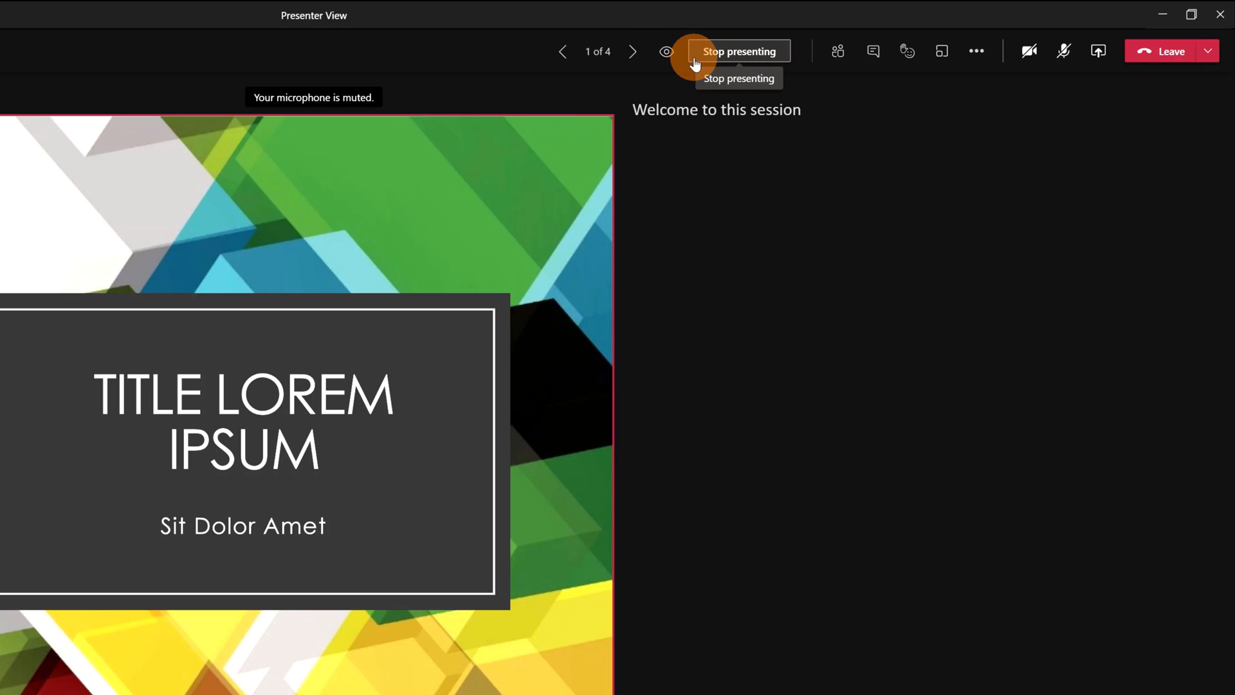
mouse_move(694, 232)
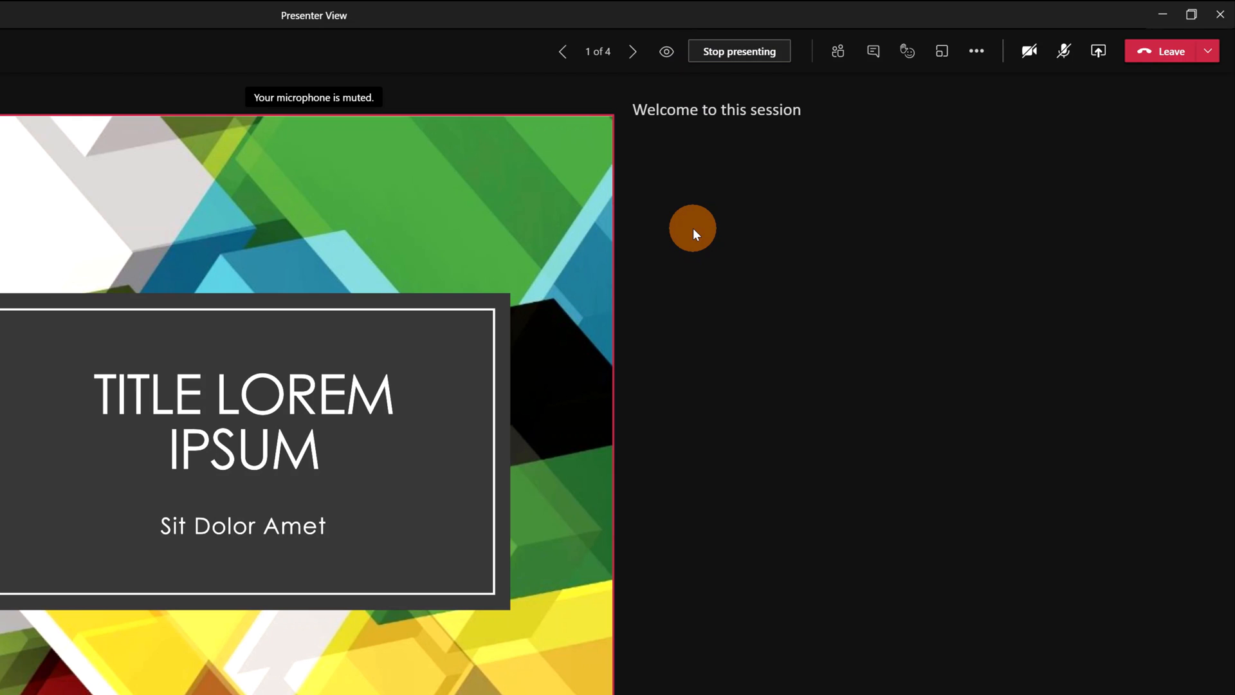
As attendee, step privately forward a slide, then back to the title slide.
left_click(1217, 67)
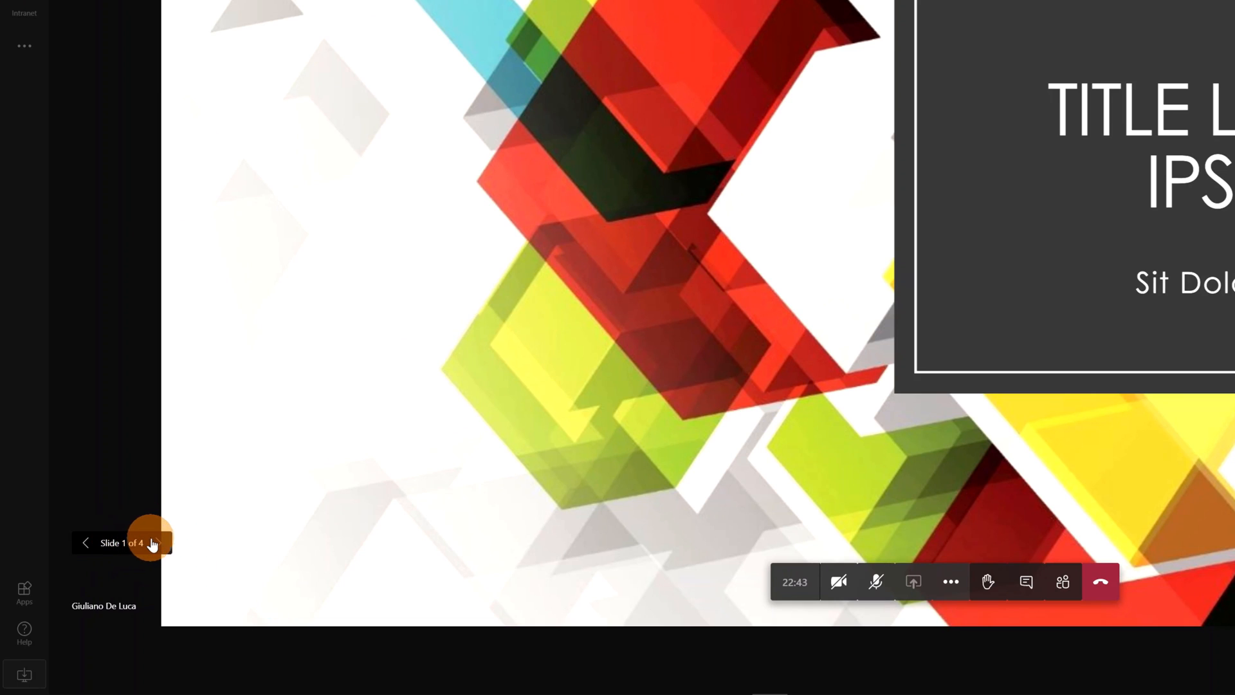
left_click(156, 543)
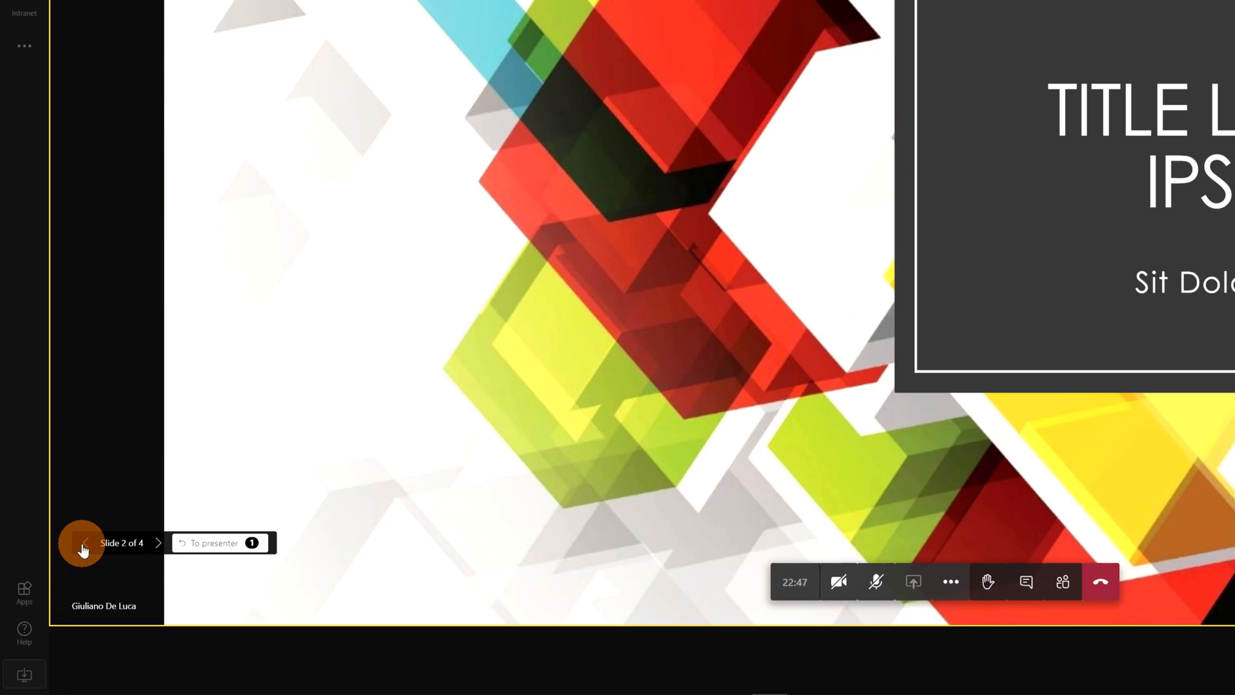
left_click(80, 543)
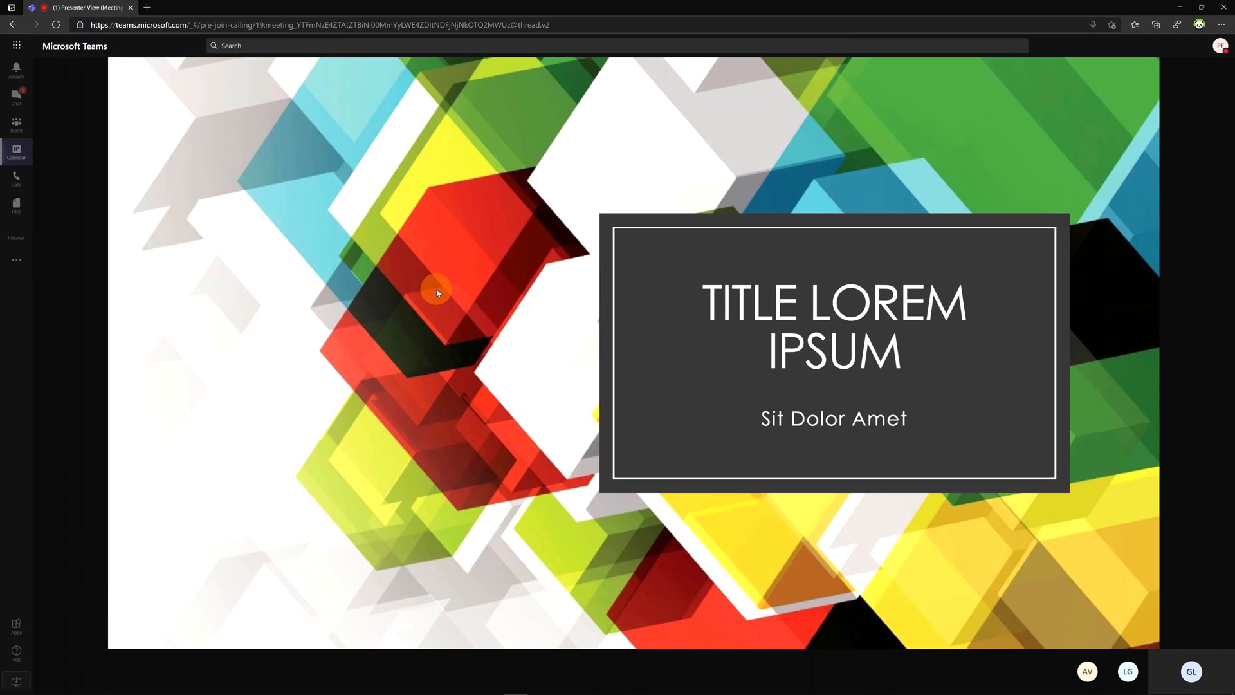
mouse_move(451, 309)
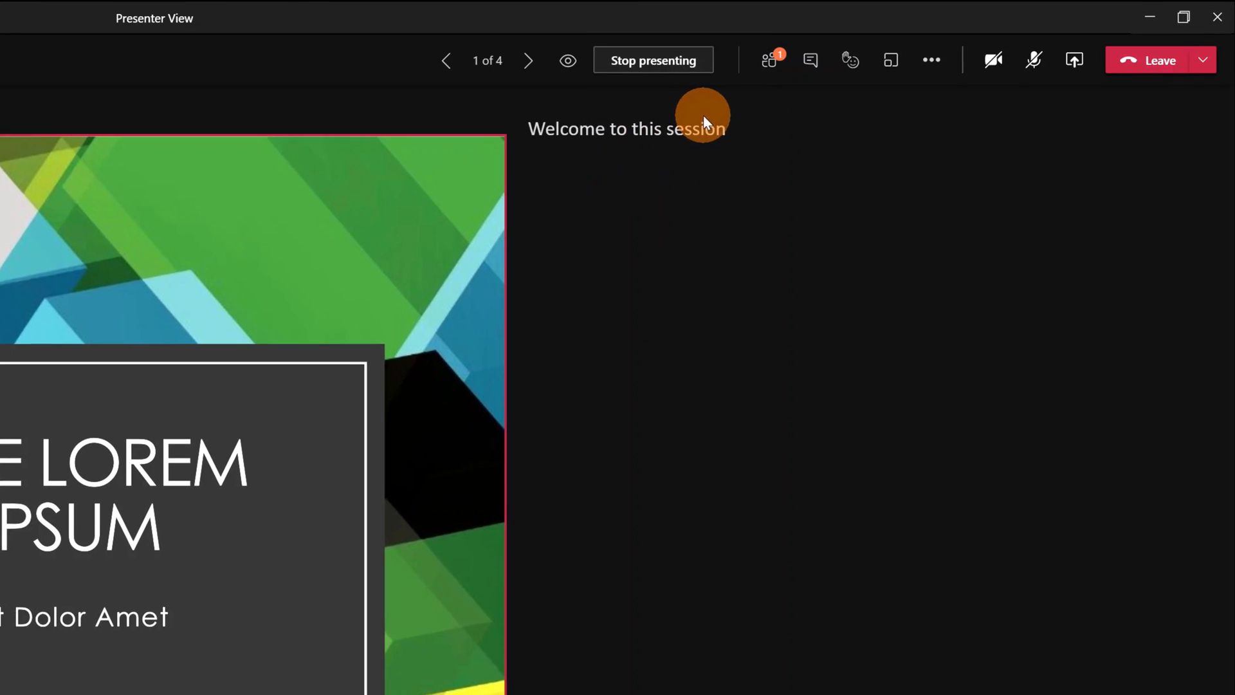
Open the participants list and lower Patti Fernandez's raised hand.
left_click(765, 61)
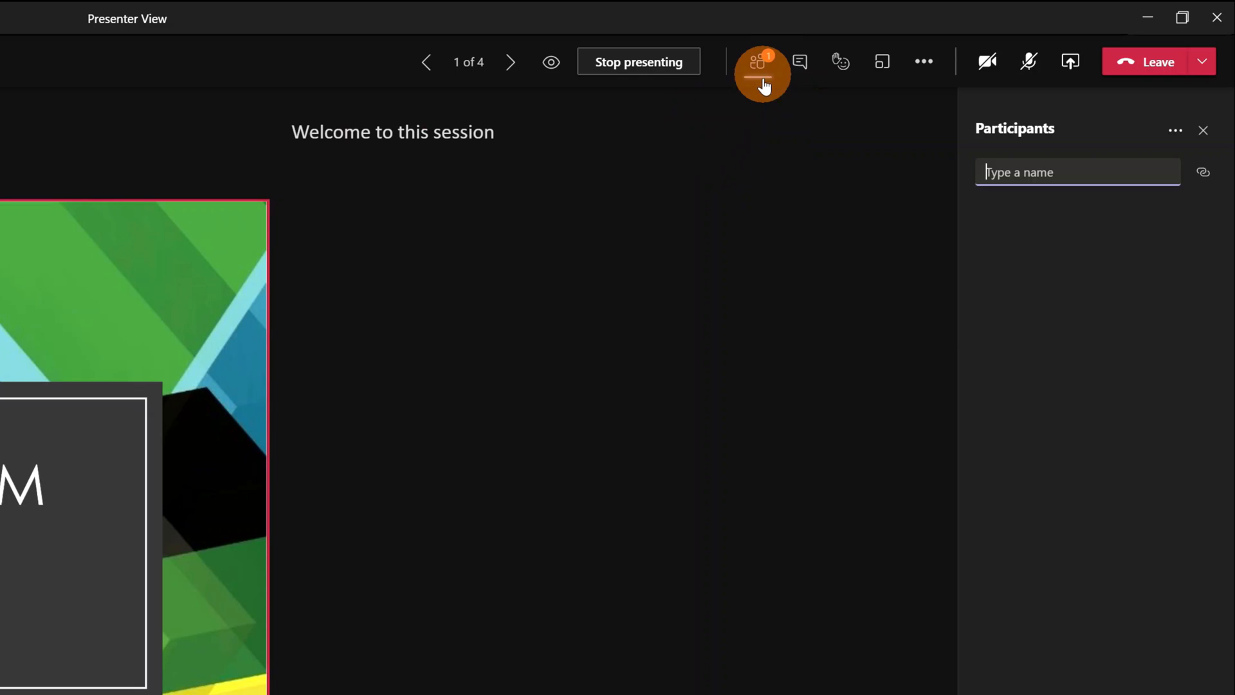
left_click(758, 63)
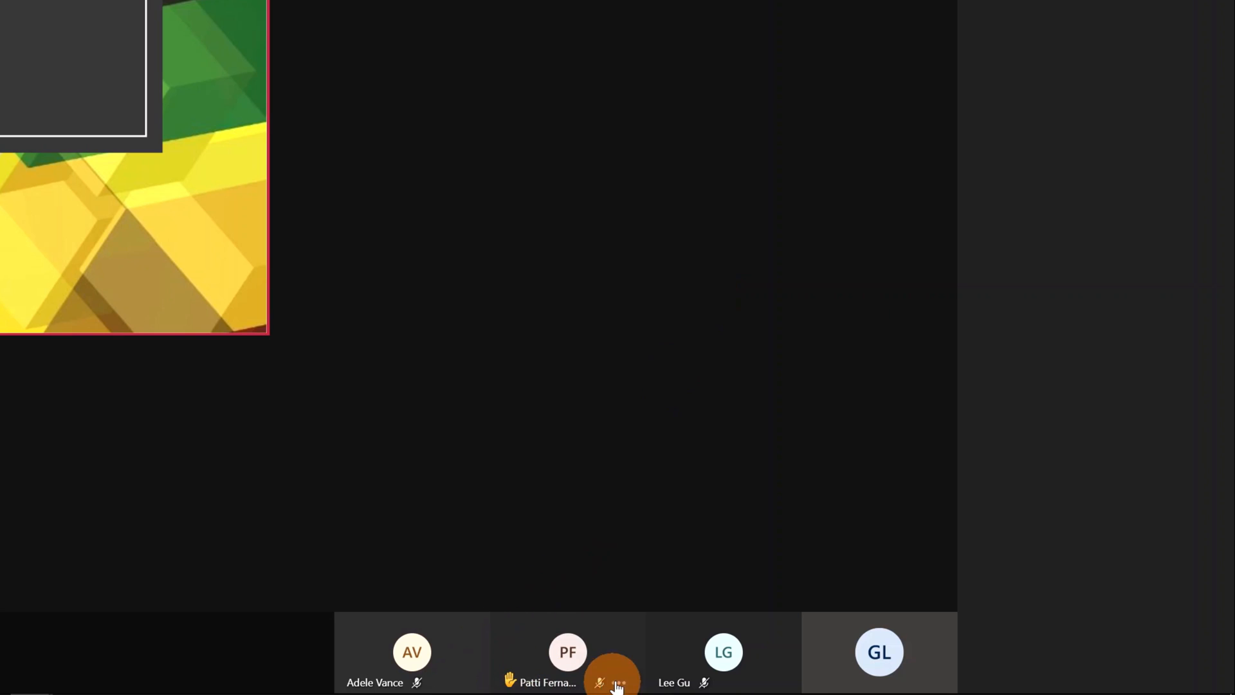
left_click(681, 72)
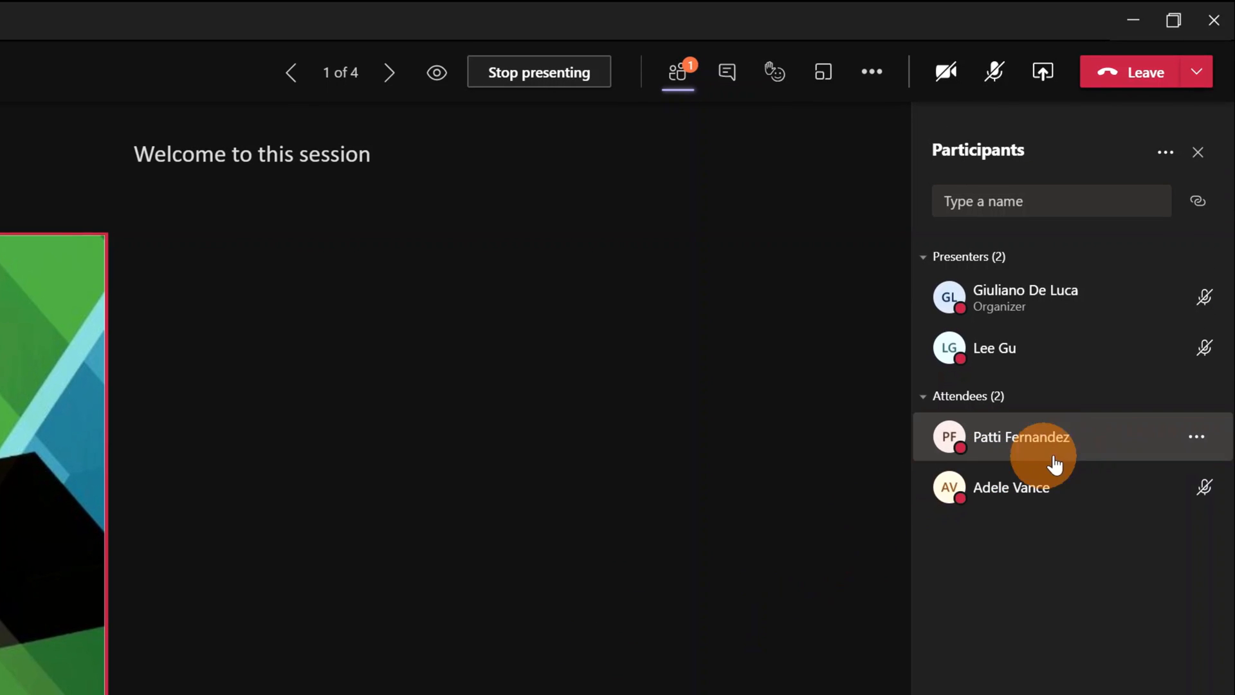
left_click(1196, 437)
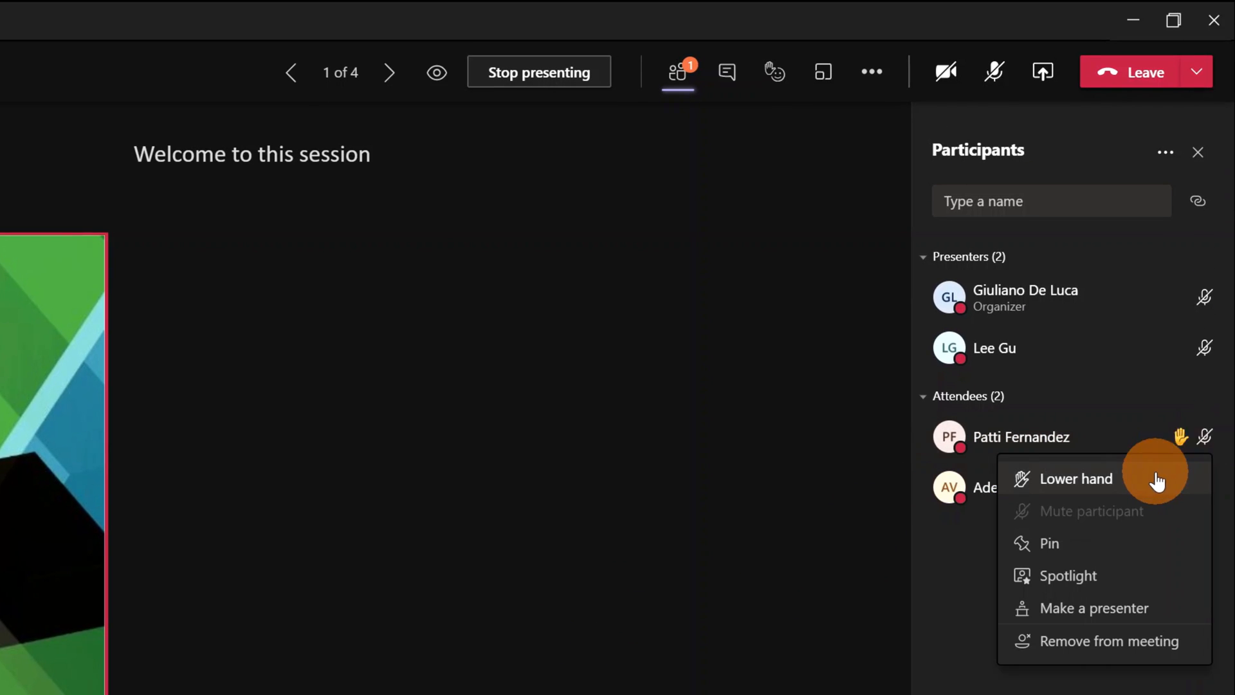
left_click(1076, 478)
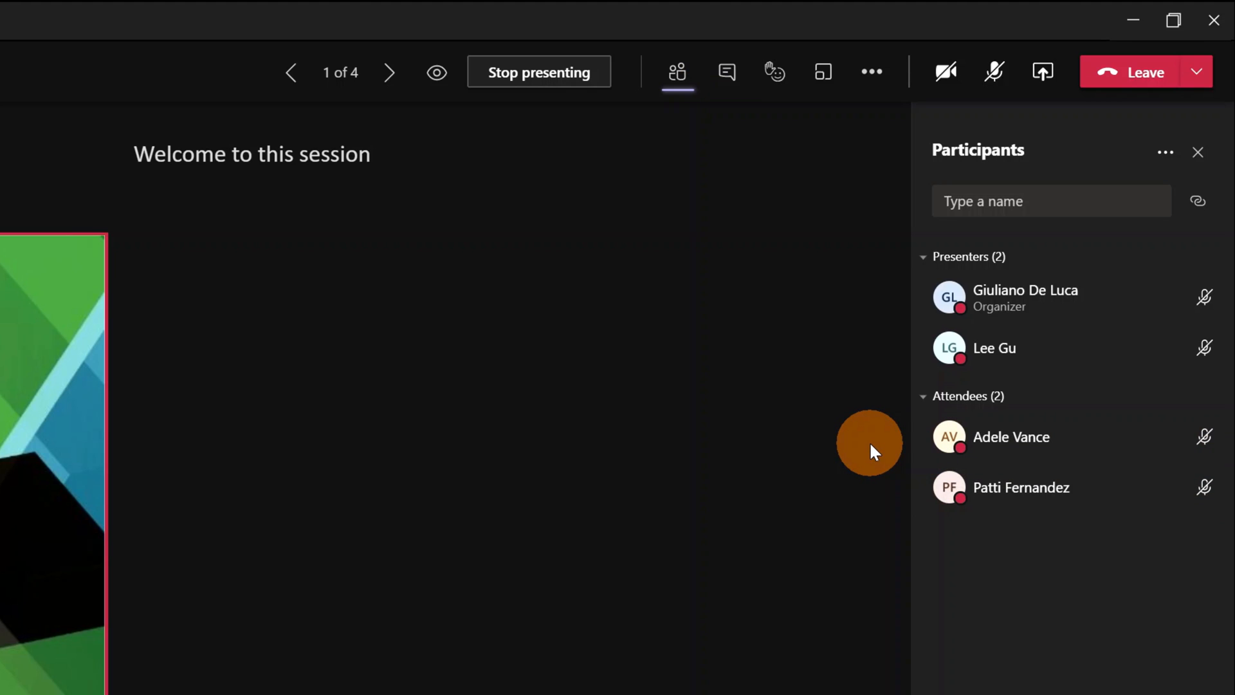
mouse_move(767, 378)
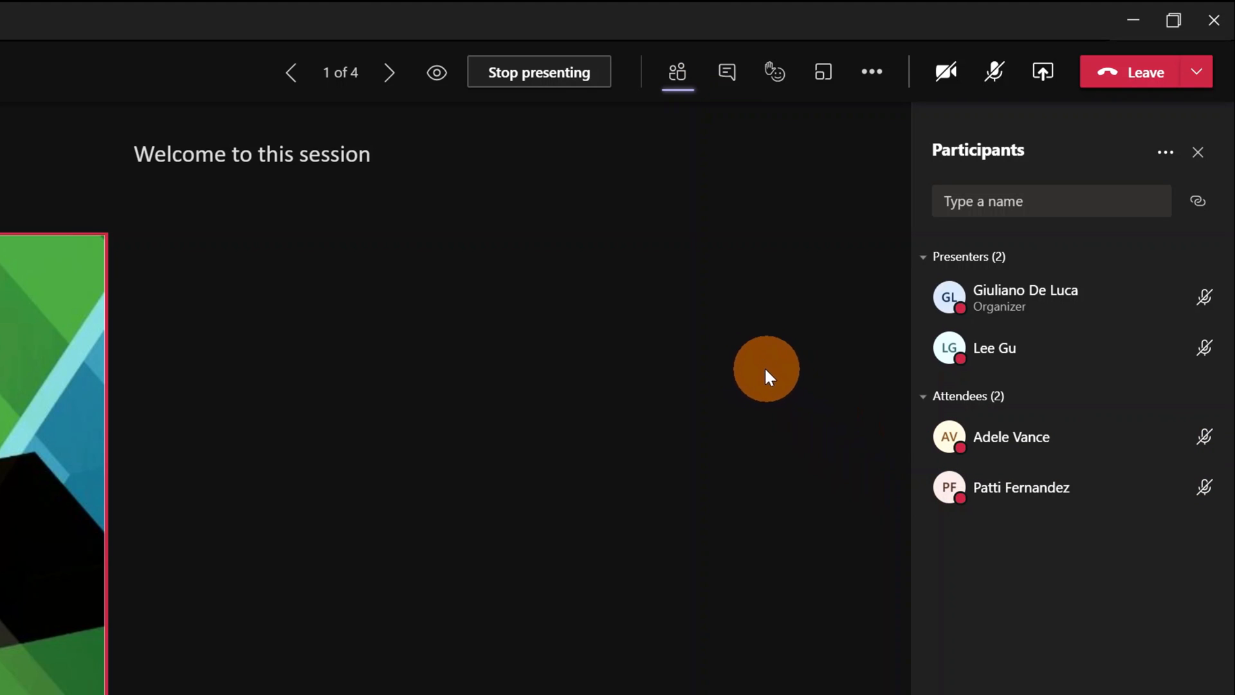
mouse_move(457, 171)
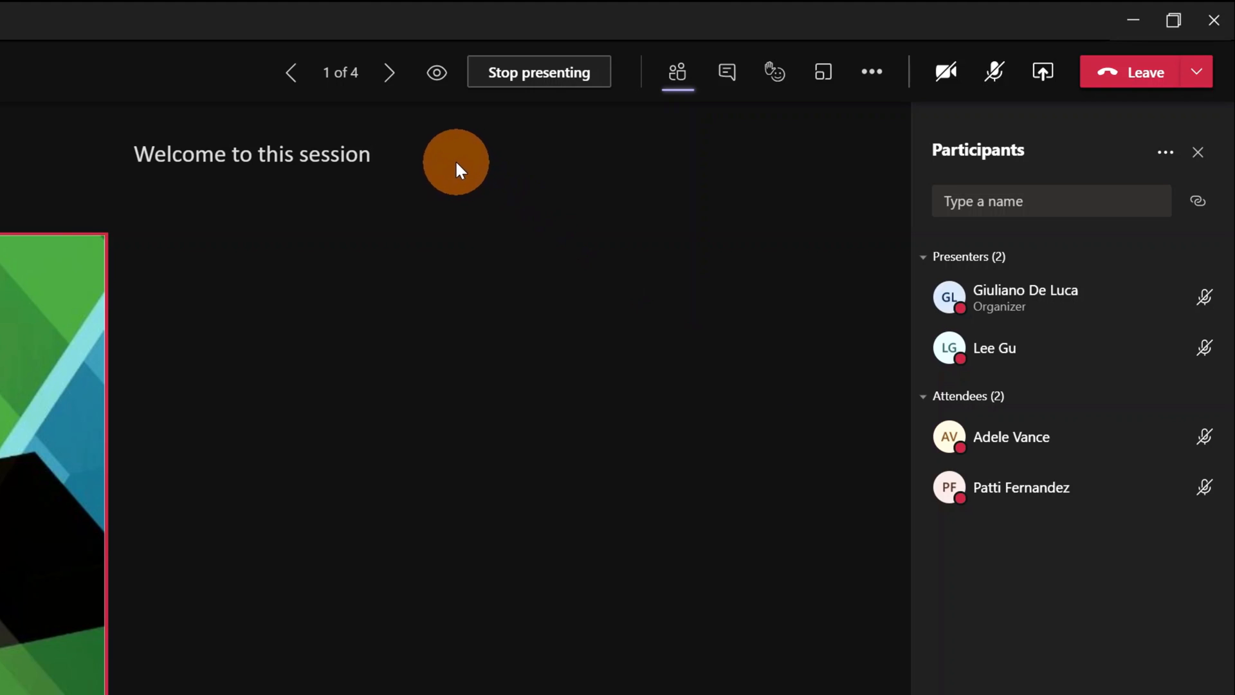
mouse_move(436, 72)
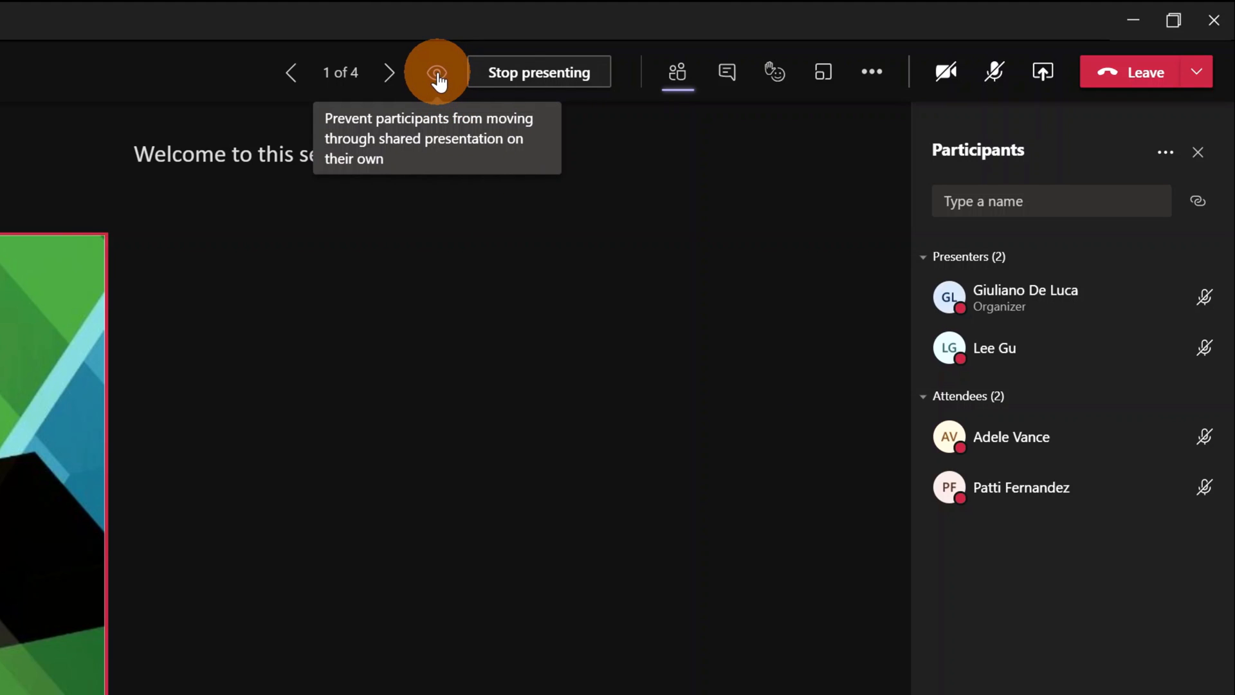
Lock attendee slide navigation with the eye icon beside the slide counter.
left_click(437, 72)
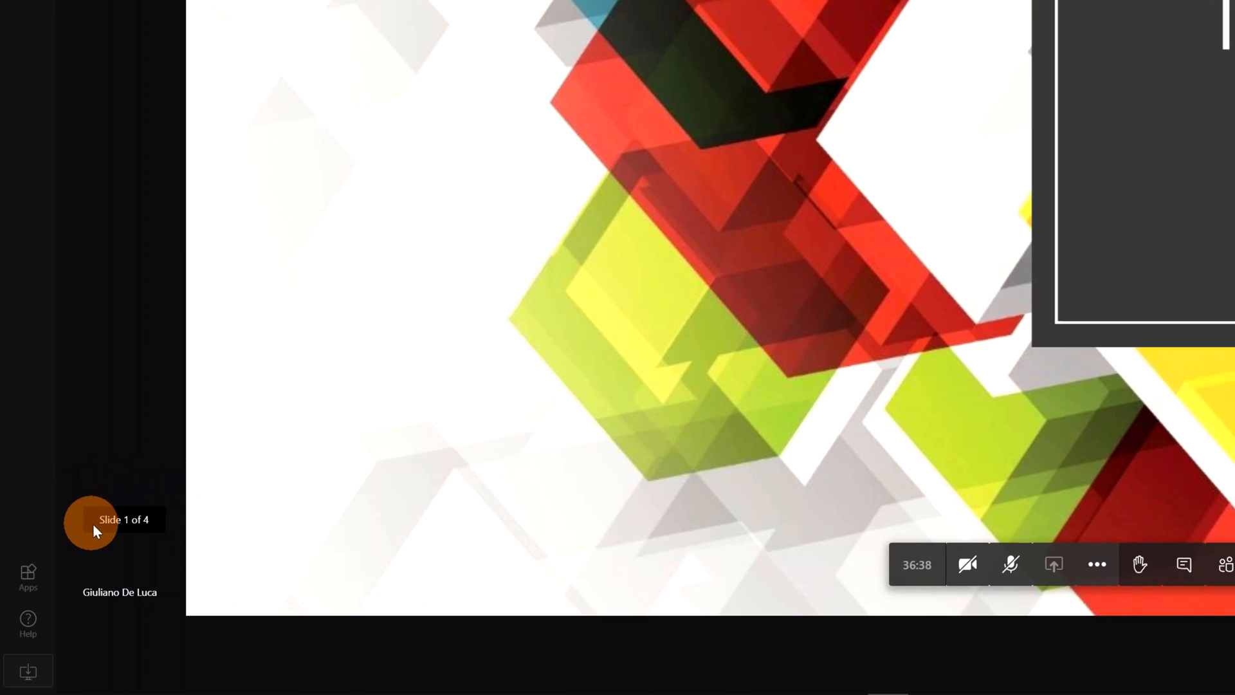
mouse_move(143, 554)
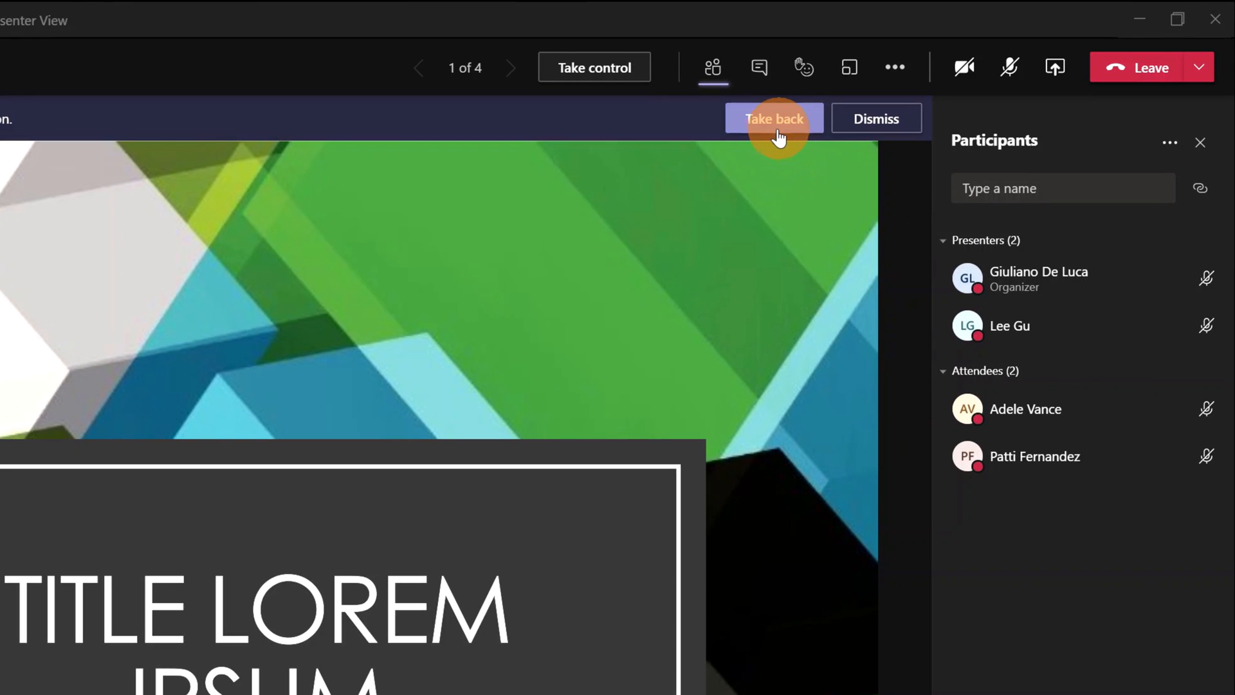
Take back presentation control from the other presenter via the banner.
left_click(774, 118)
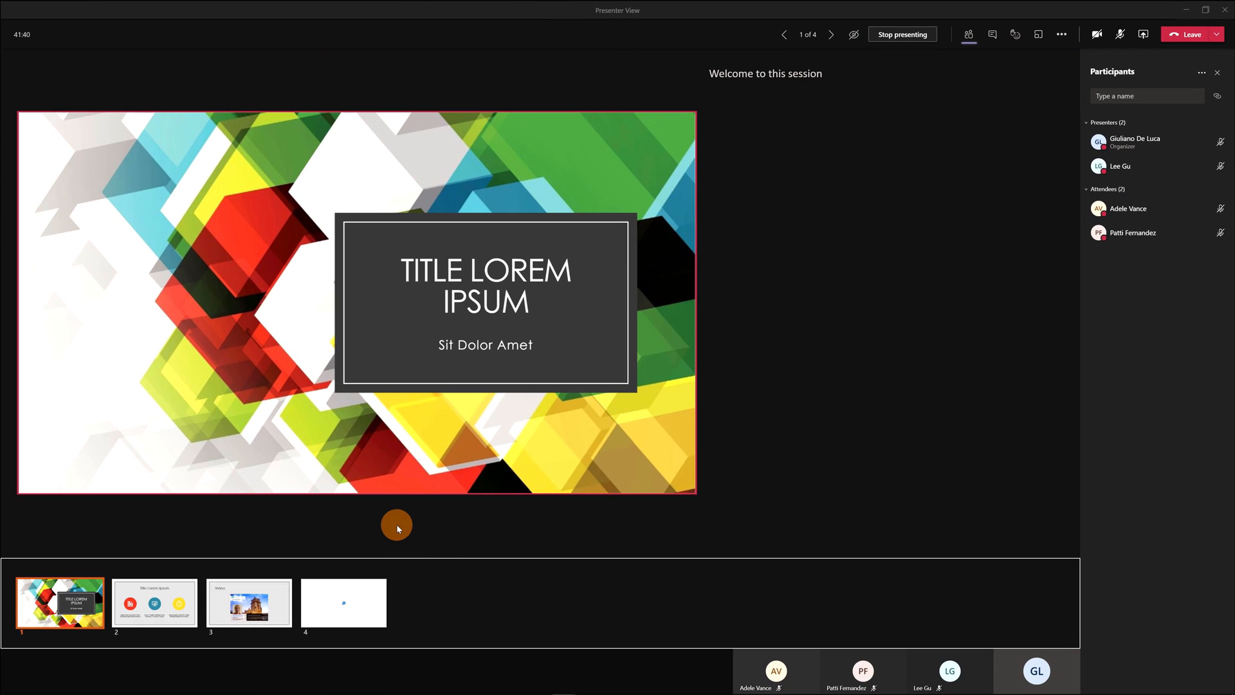
Jump to slide 4 from the Presenter View thumbnail strip.
left_click(1121, 34)
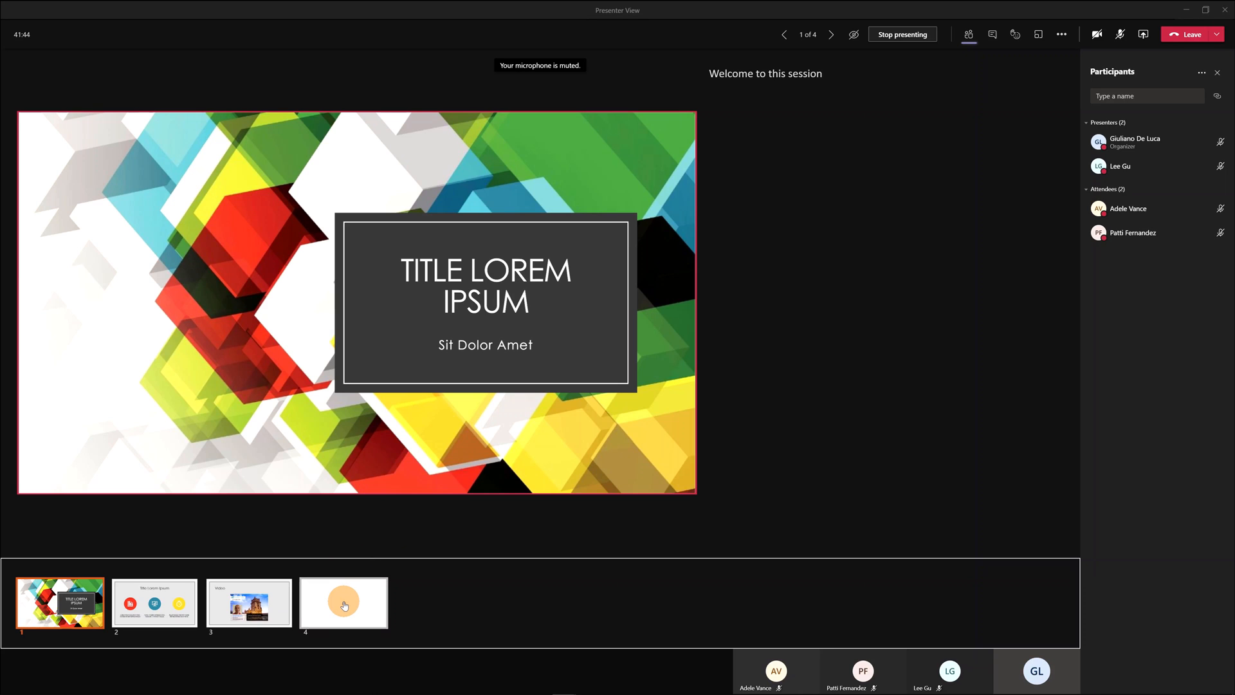
mouse_move(354, 608)
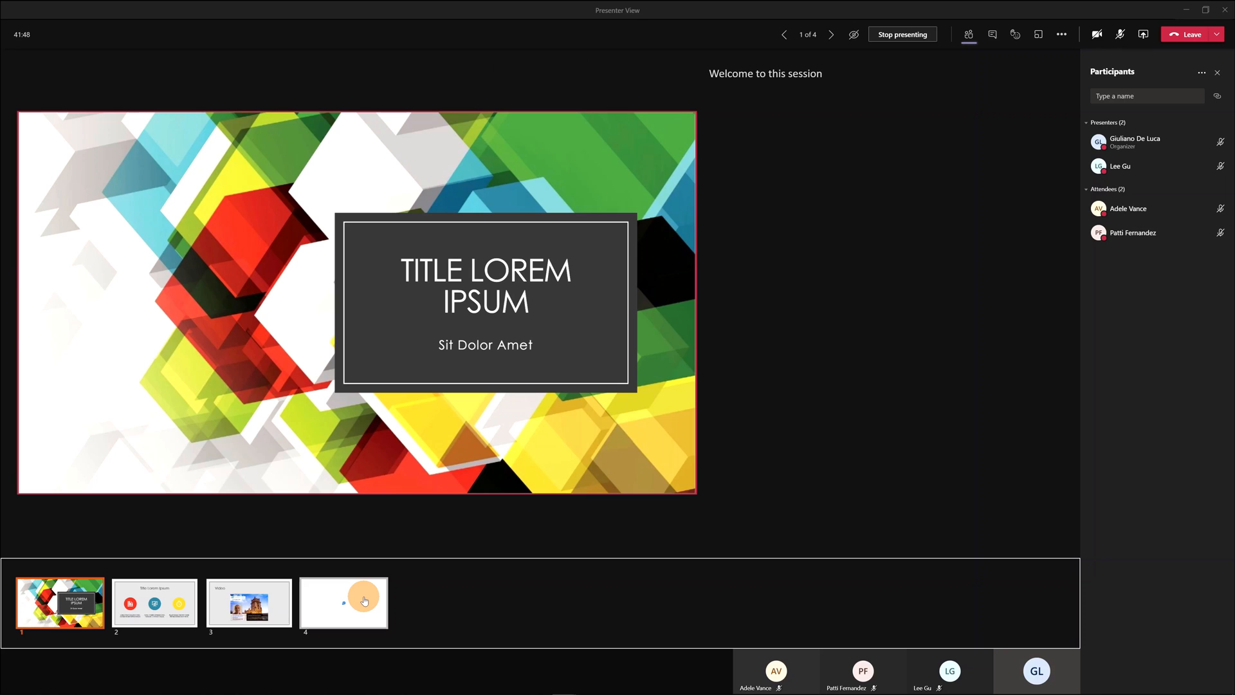
left_click(344, 602)
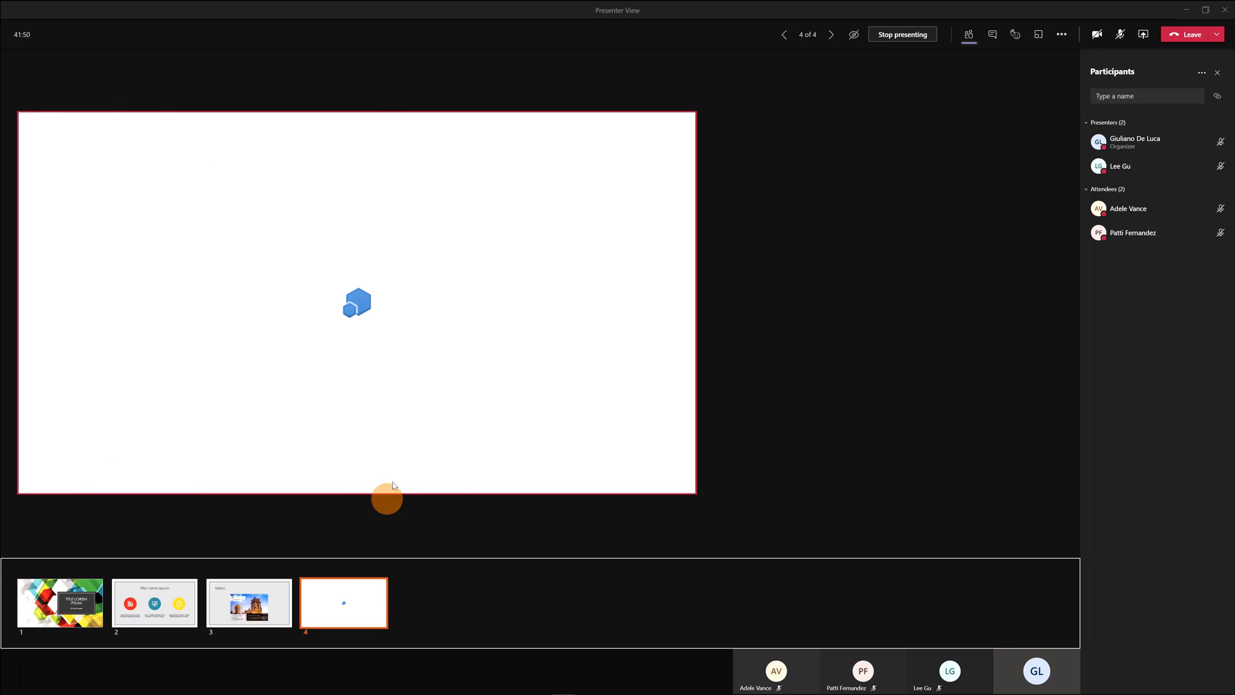